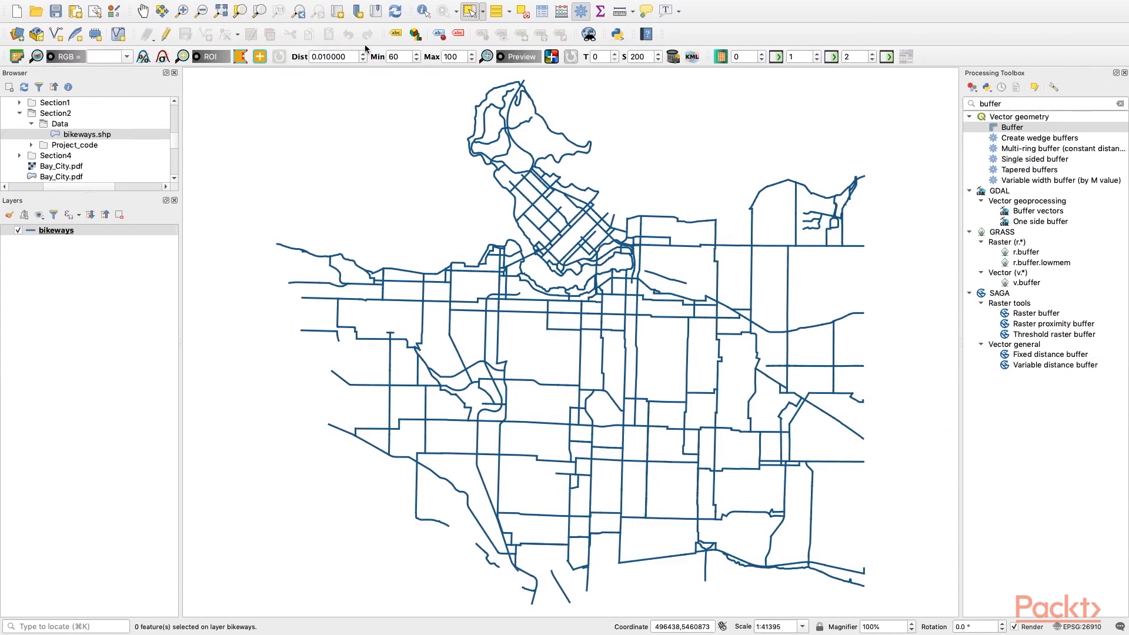
mouse_move(335, 262)
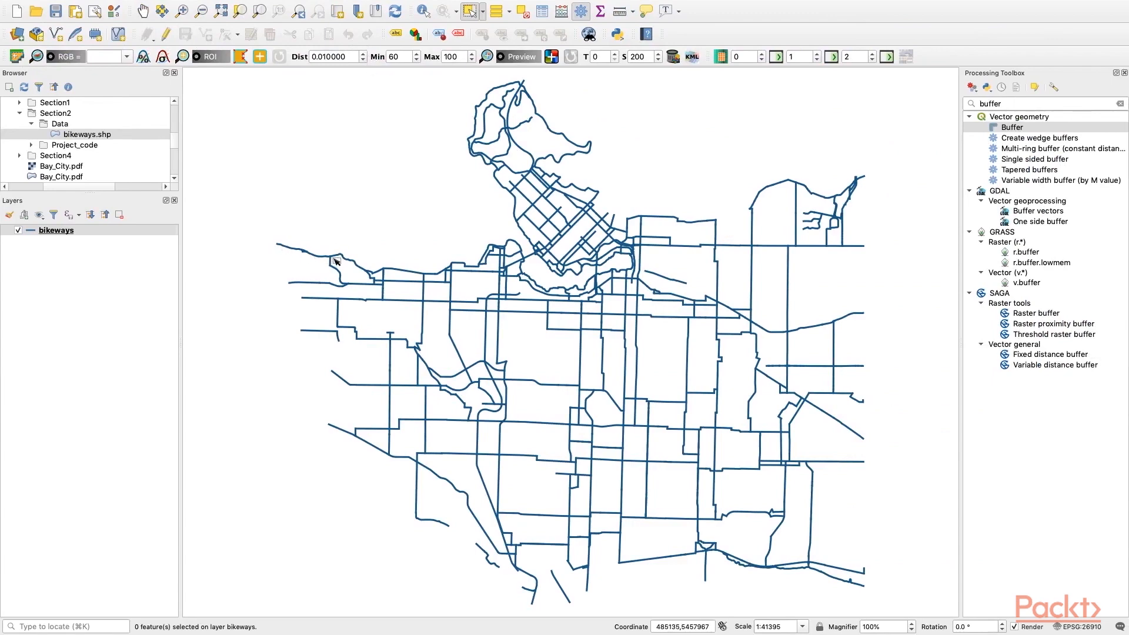
mouse_move(342, 280)
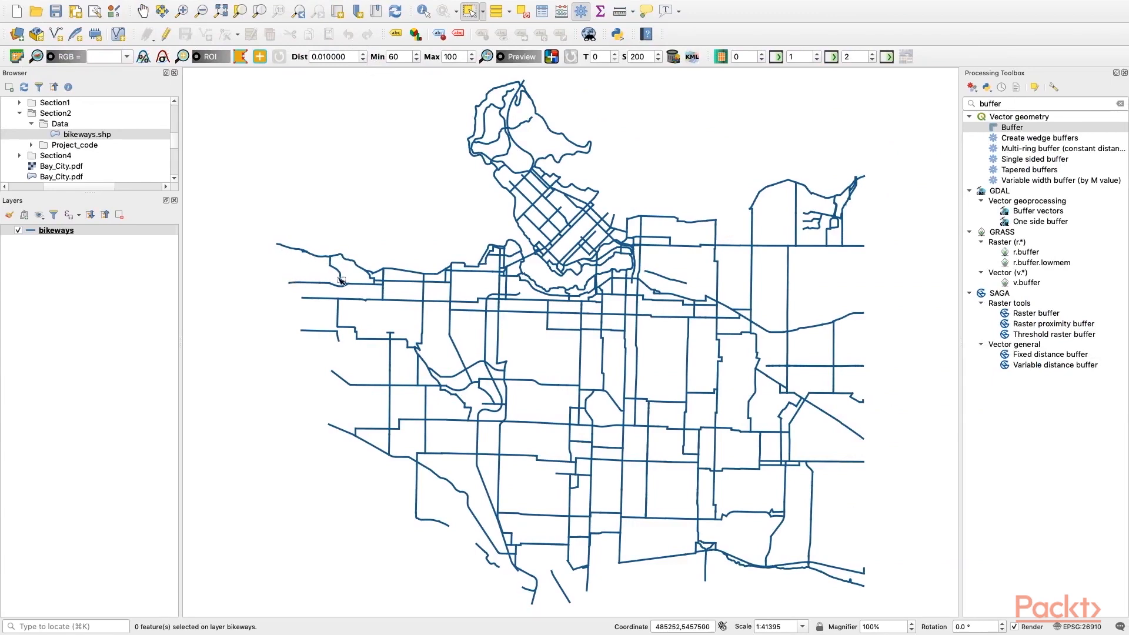
mouse_move(358, 258)
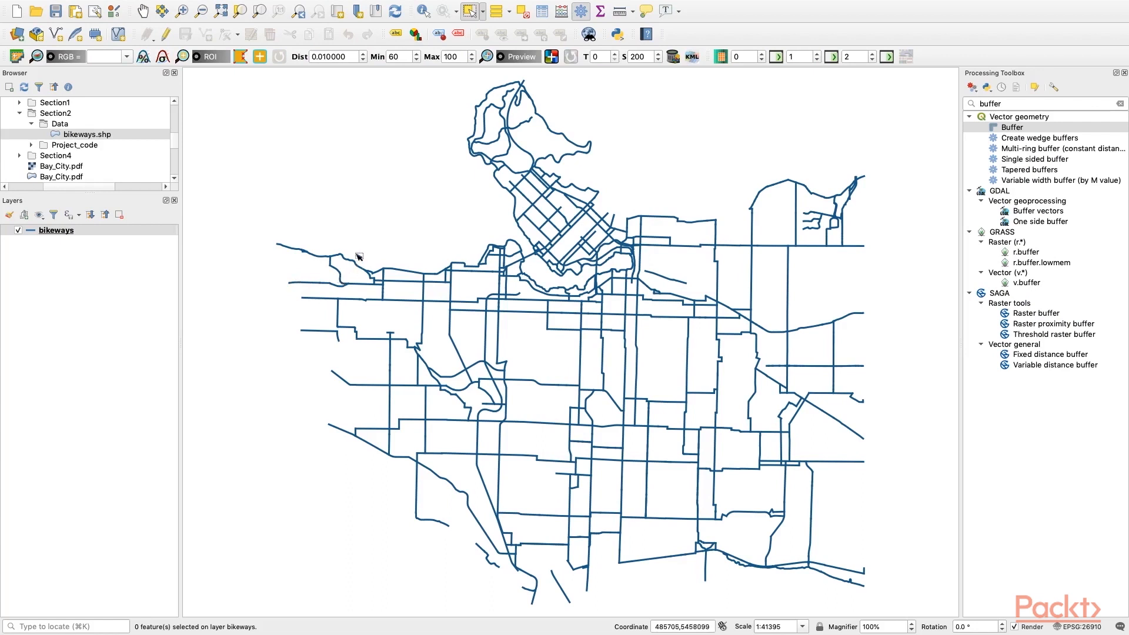
mouse_move(990, 98)
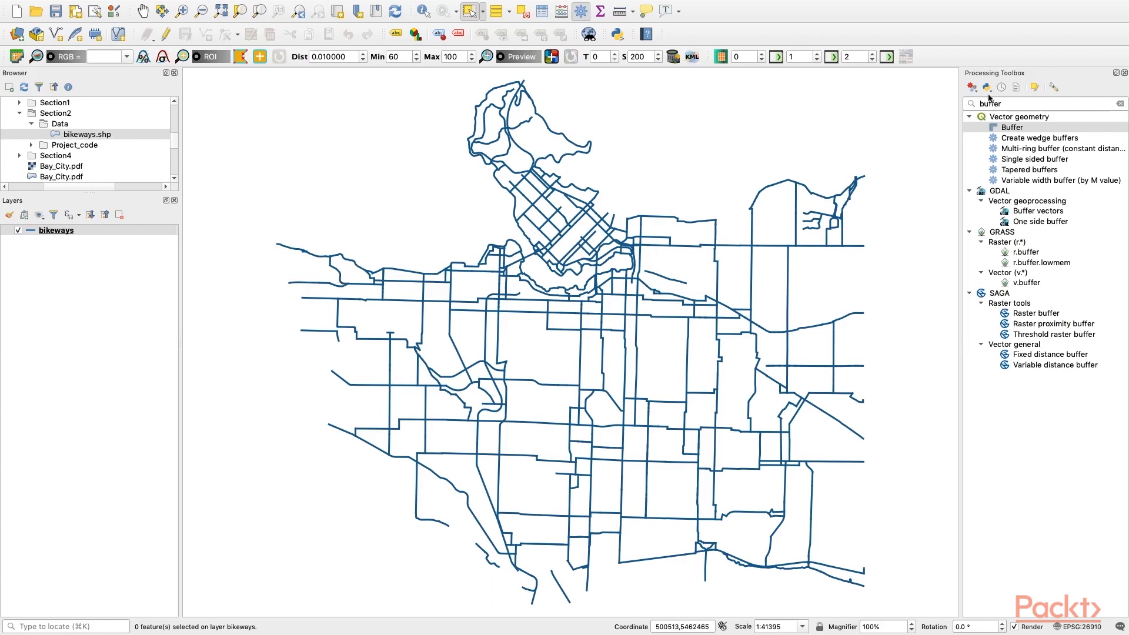
Step: Fetch the 'bikeways' layer via QgsProject.instance().mapLayersByName('bikeways') in the script
double_click(1011, 127)
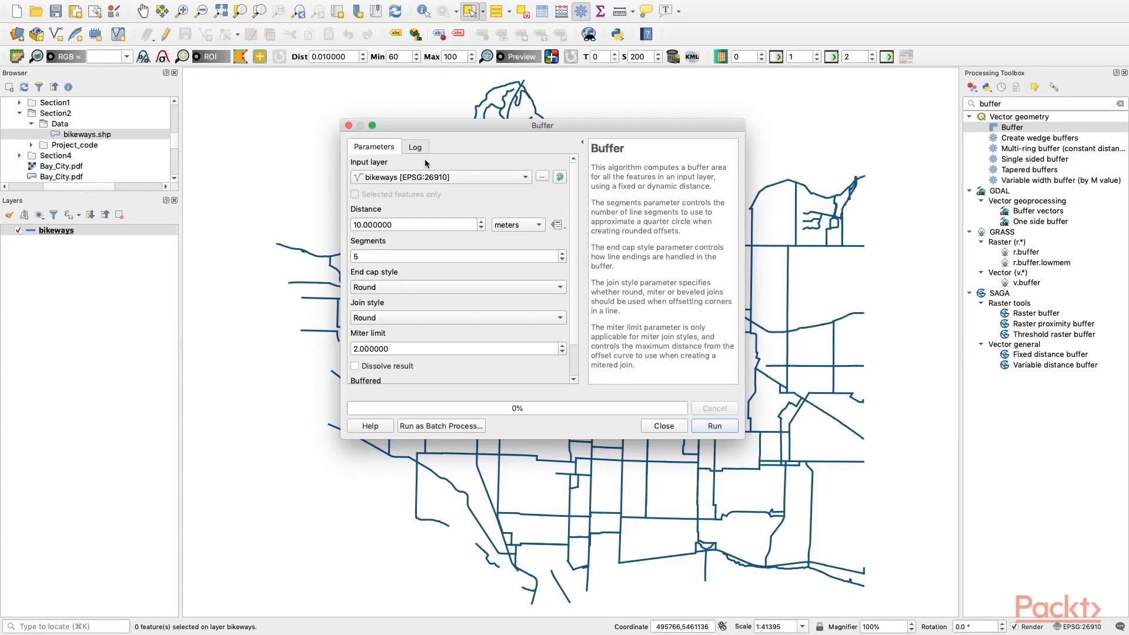
mouse_move(369, 190)
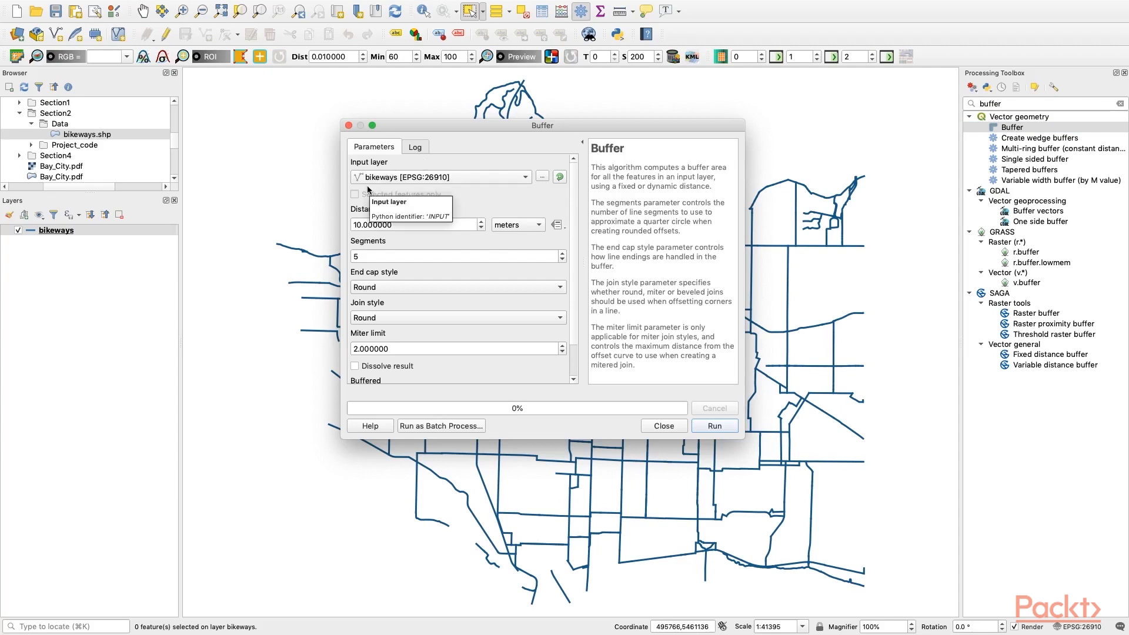
mouse_move(472, 224)
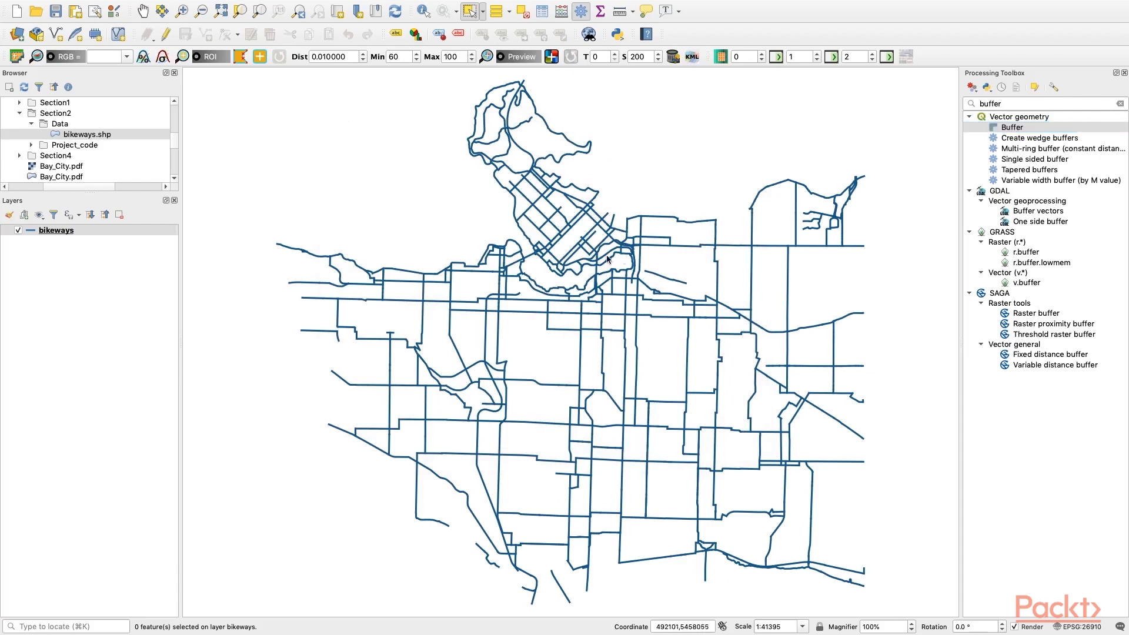
mouse_move(462, 26)
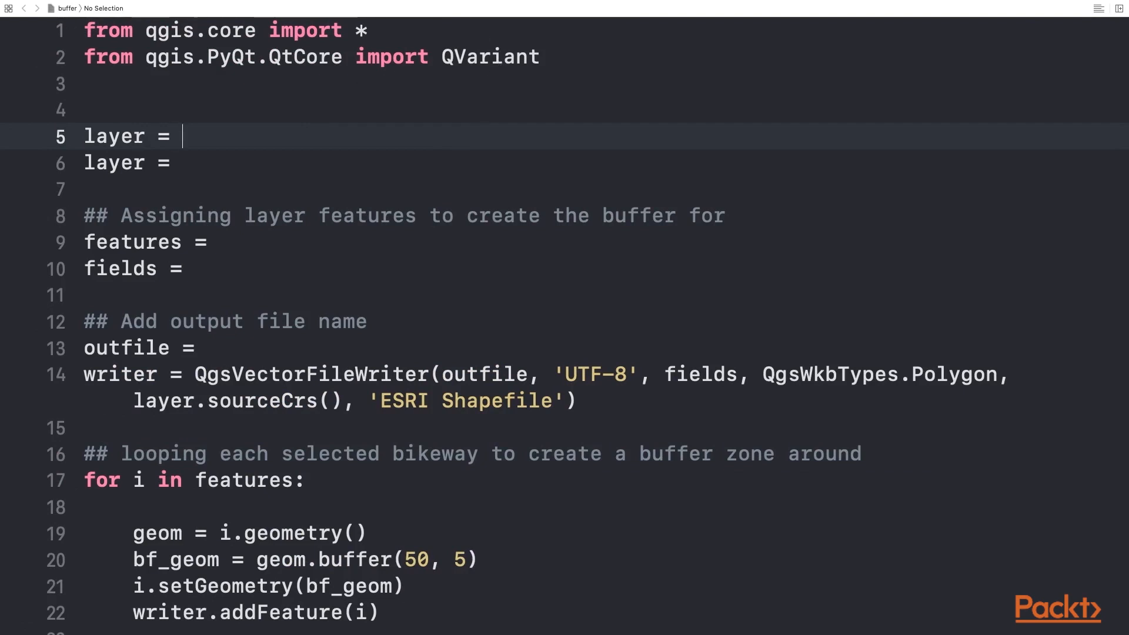
type("QgsProject.")
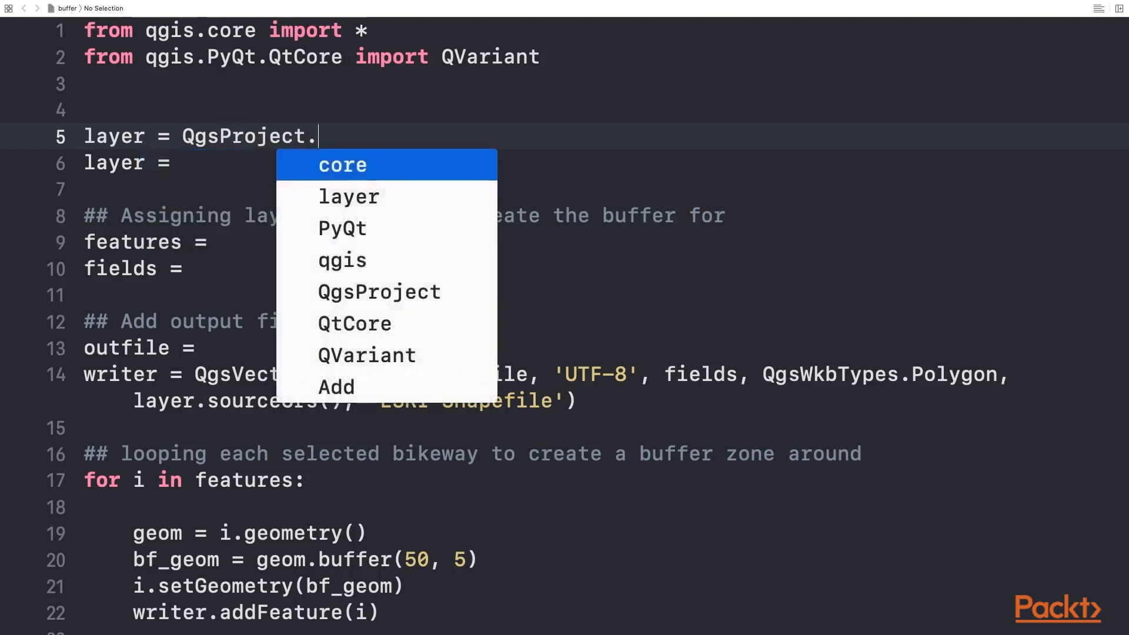
type("instance().mapLaye")
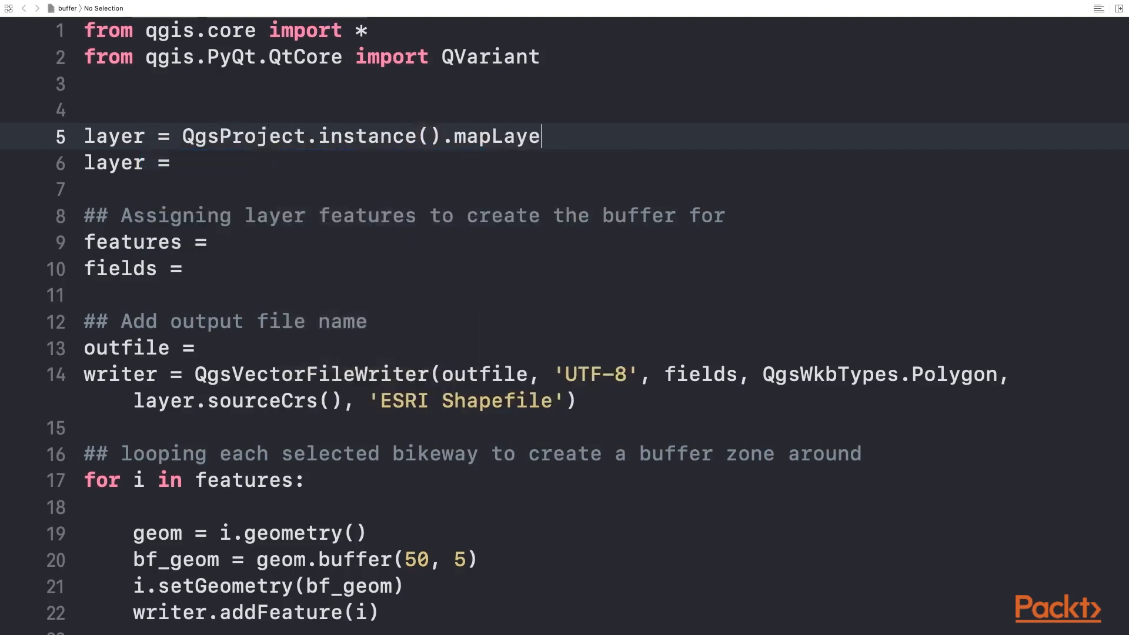
type("rsByNae(")
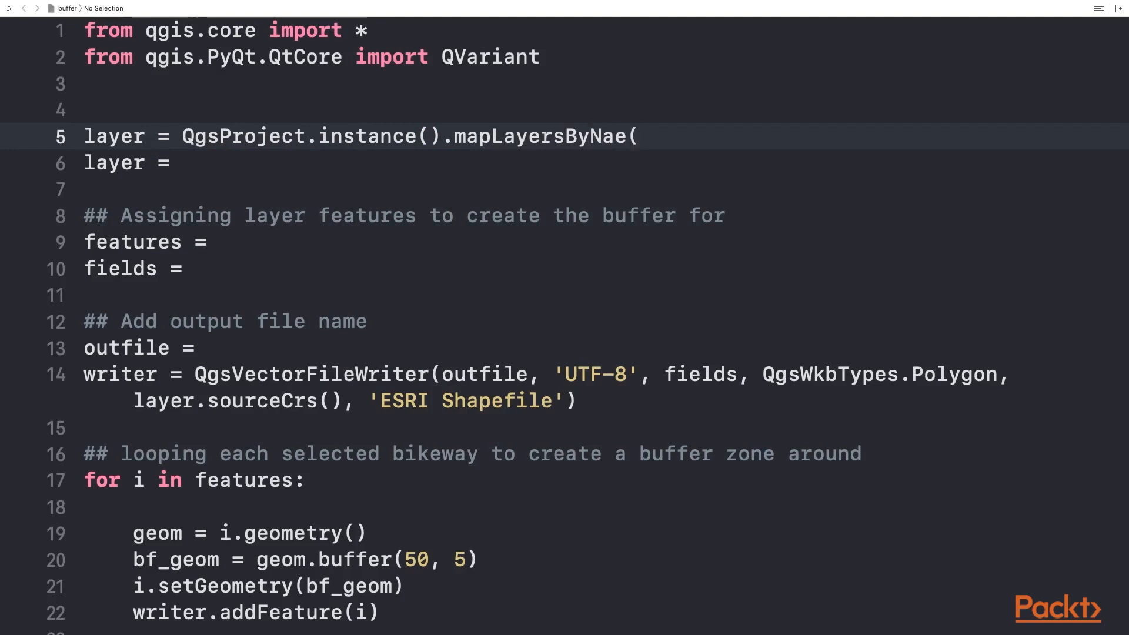
type("me('')")
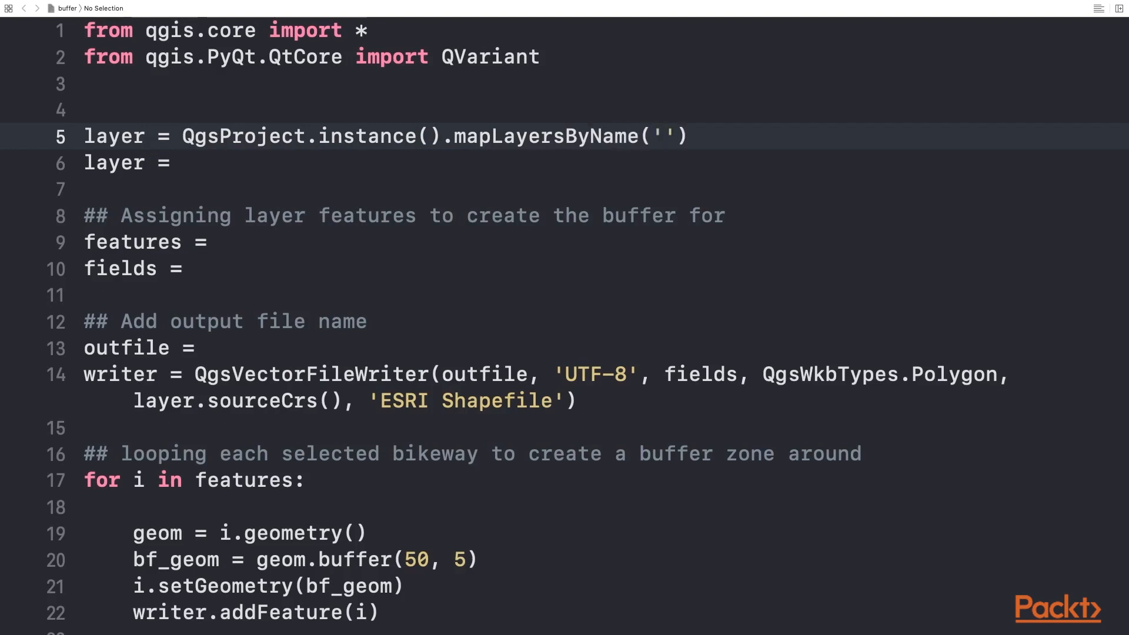
type("bikeways")
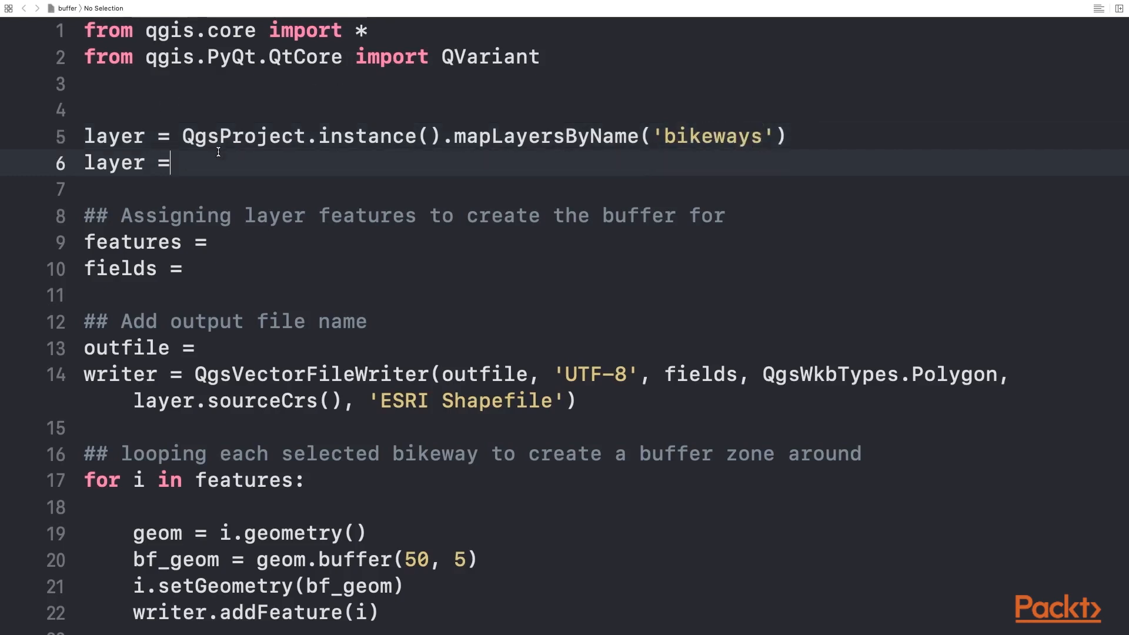
mouse_move(179, 136)
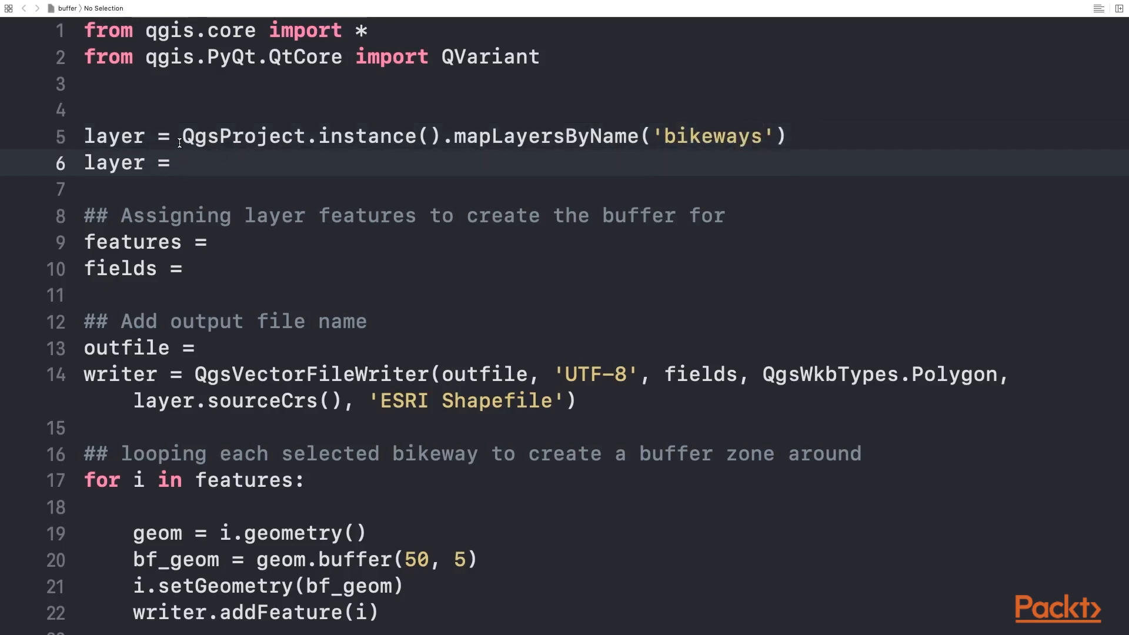
type("layer[0")
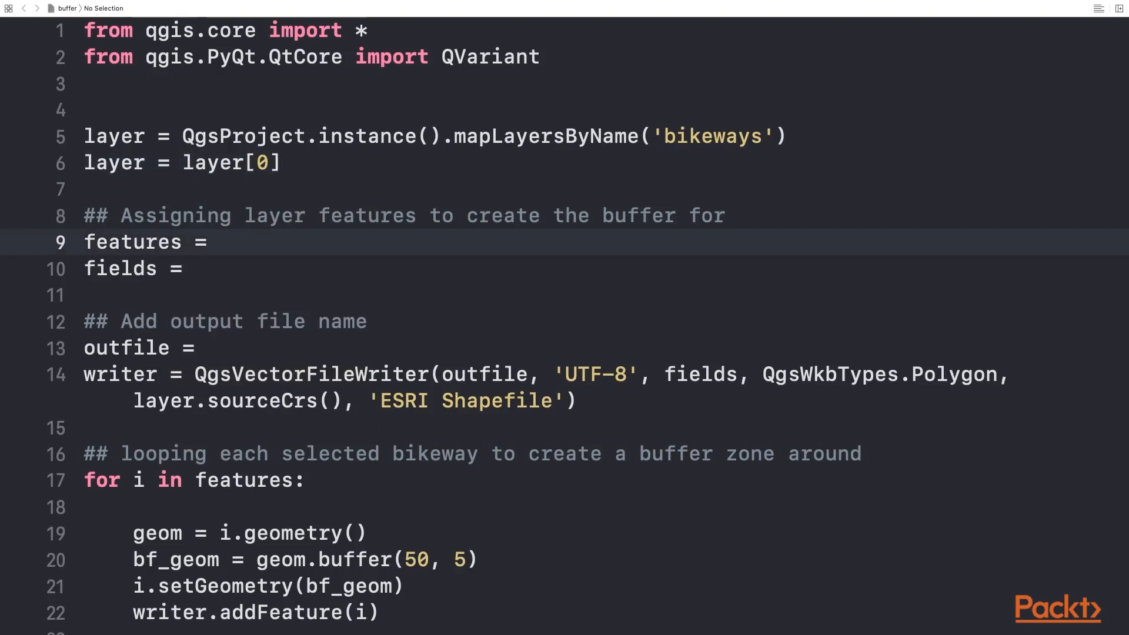
Step: Assign features = layer.selectedFeatures() and fields = layer.fields(), leaving outfile blank
left_click(220, 242)
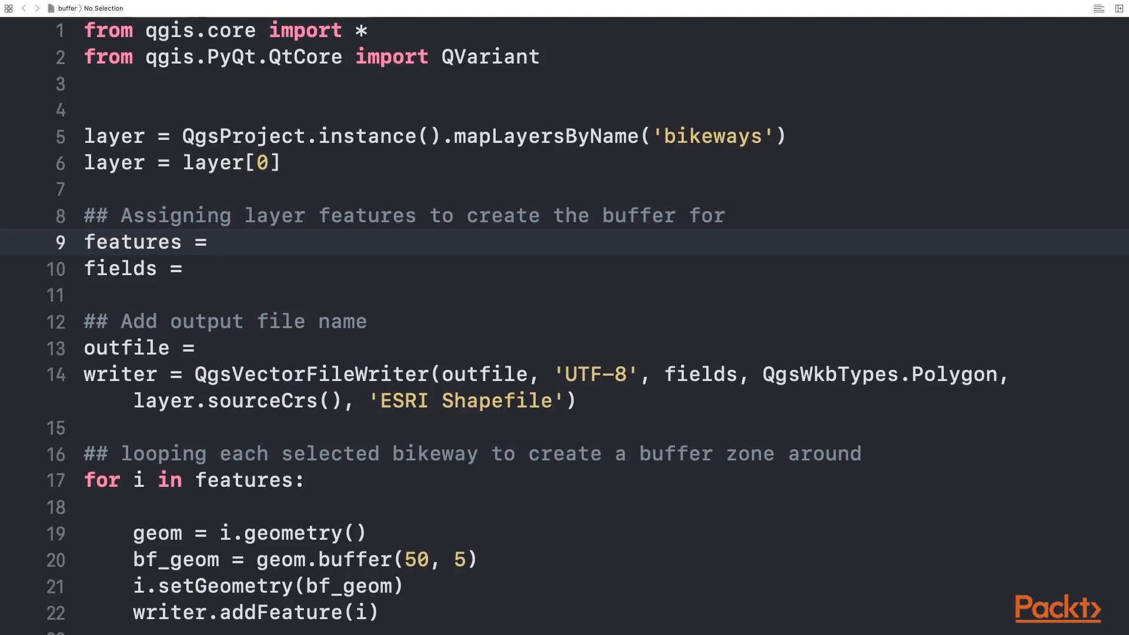
type("layer.selectedFeatures()")
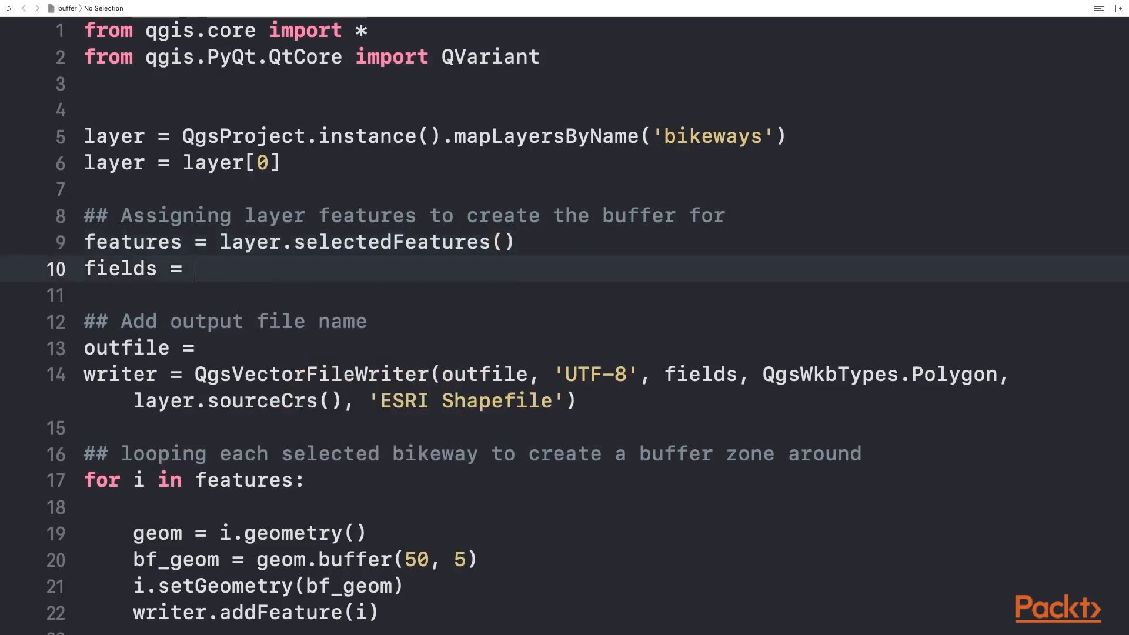
type("layer.fields()")
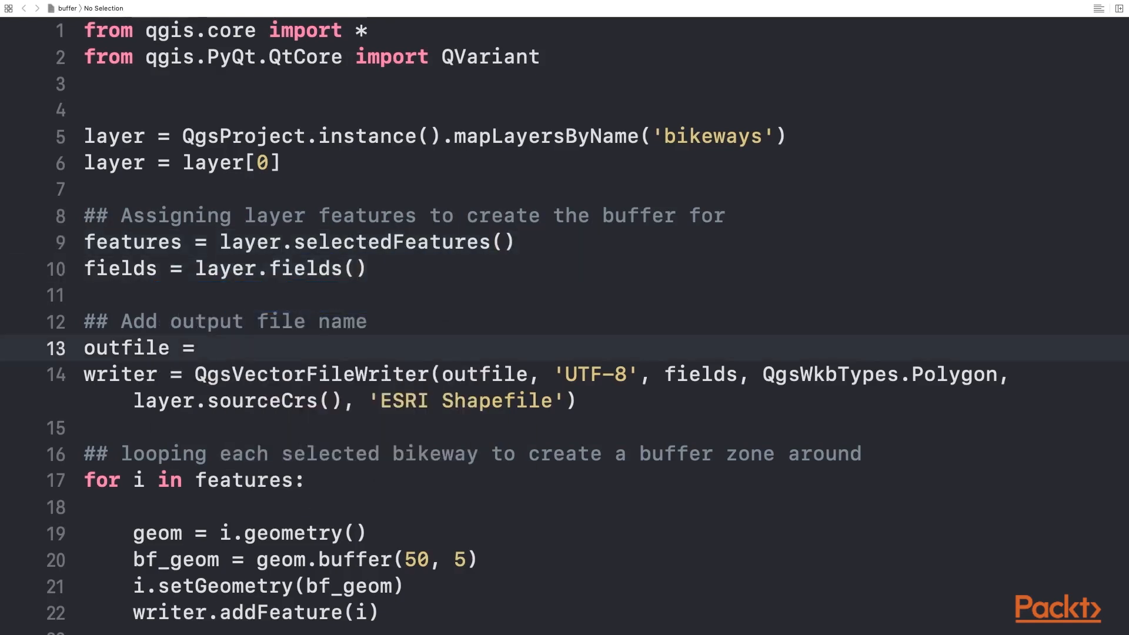
Step: Set outfile to the copied Data folder pathname plus /buffer-bikeways.shp
left_click(209, 349)
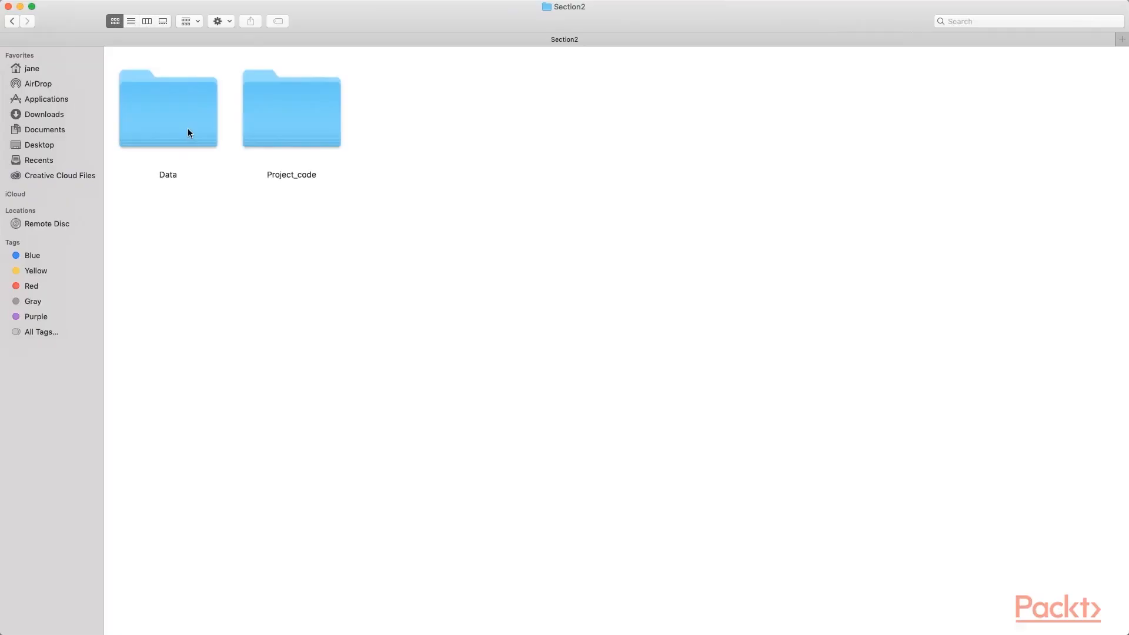
right_click(167, 108)
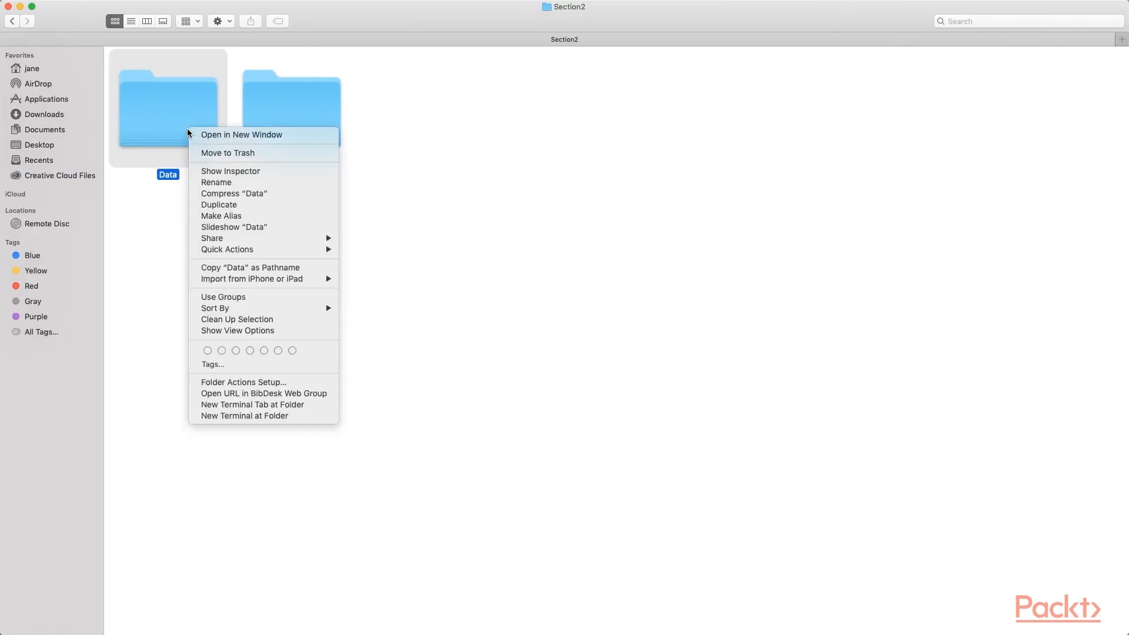
mouse_move(249, 268)
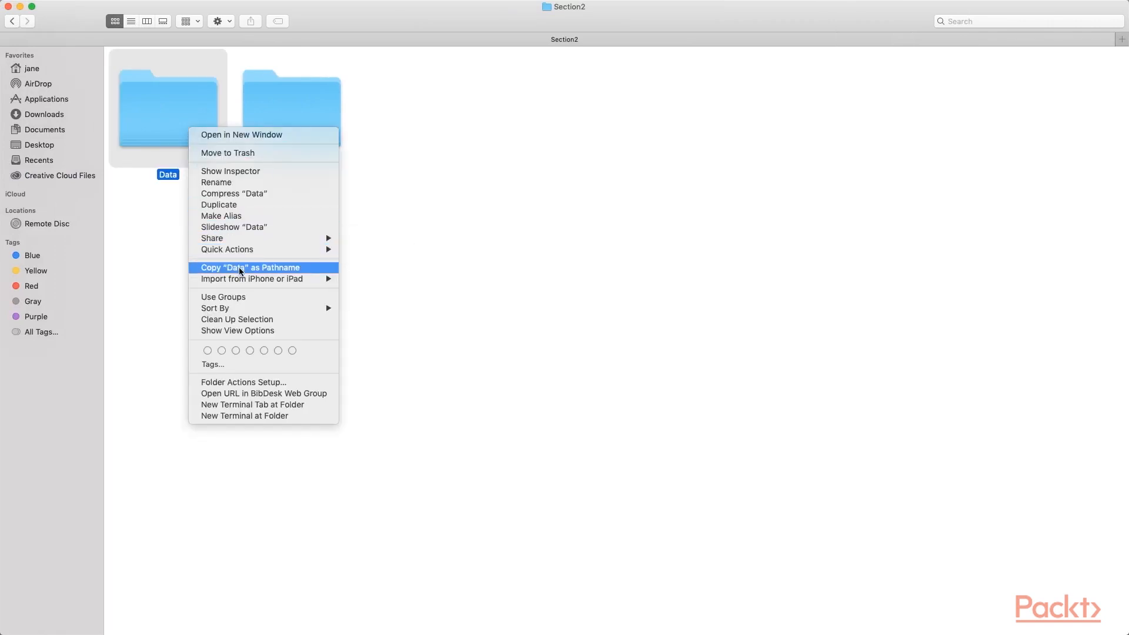
left_click(248, 267)
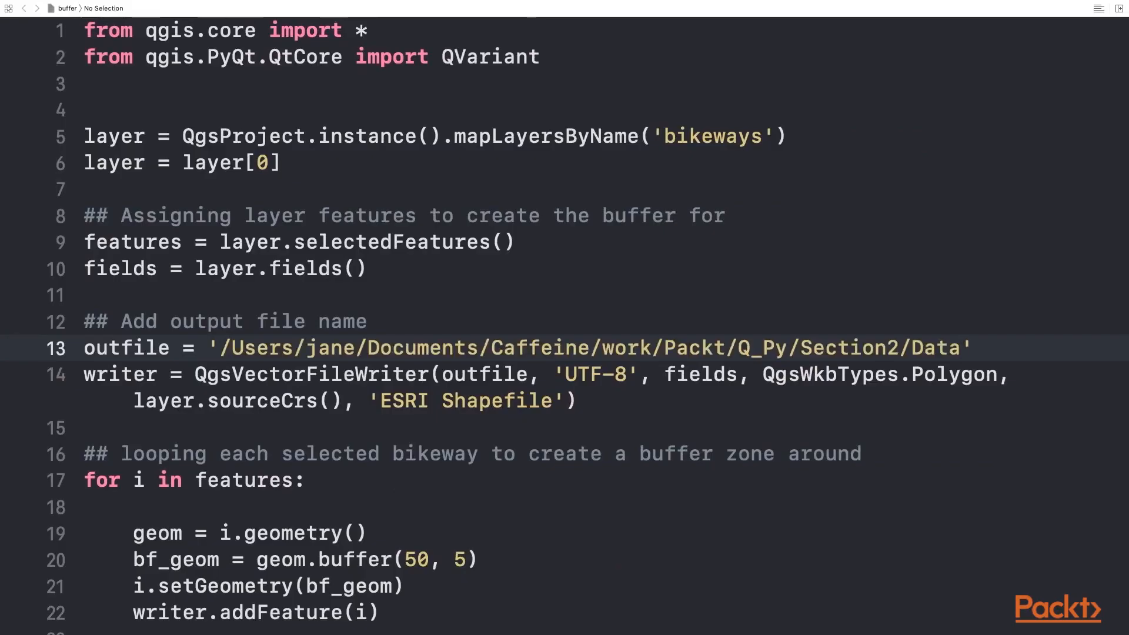
type("/")
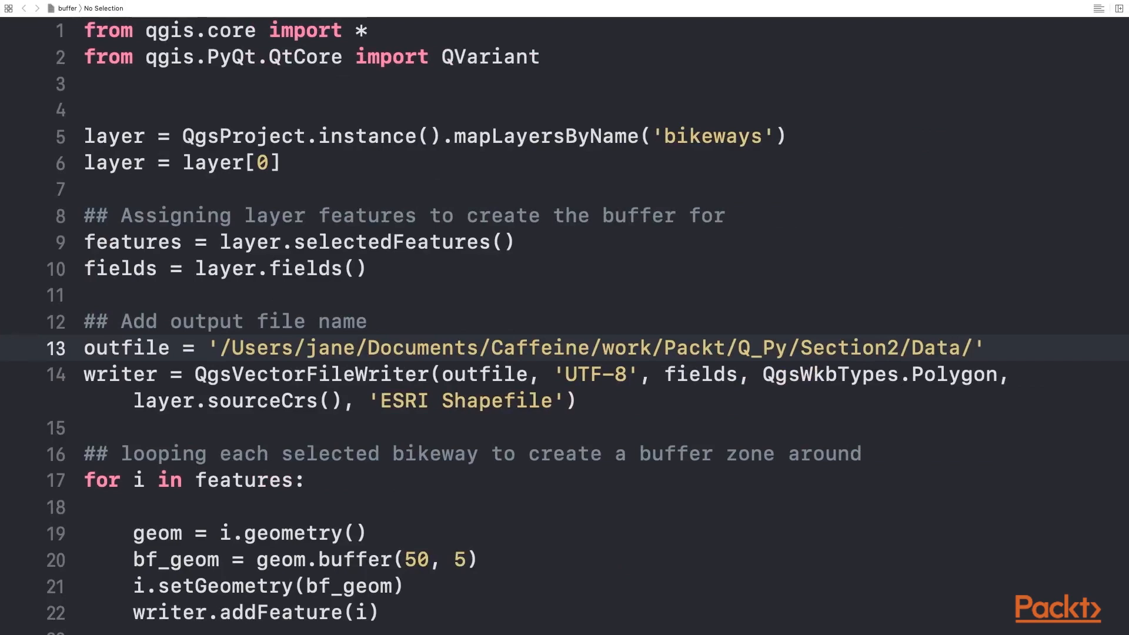
type("buffer-b")
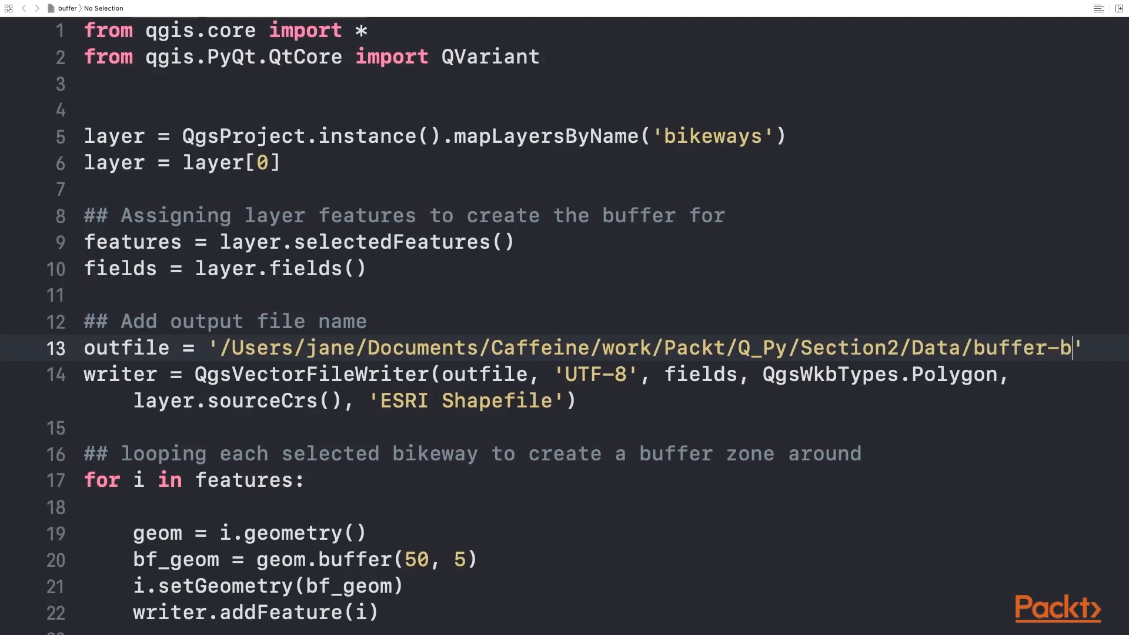
type("ikeways.shp")
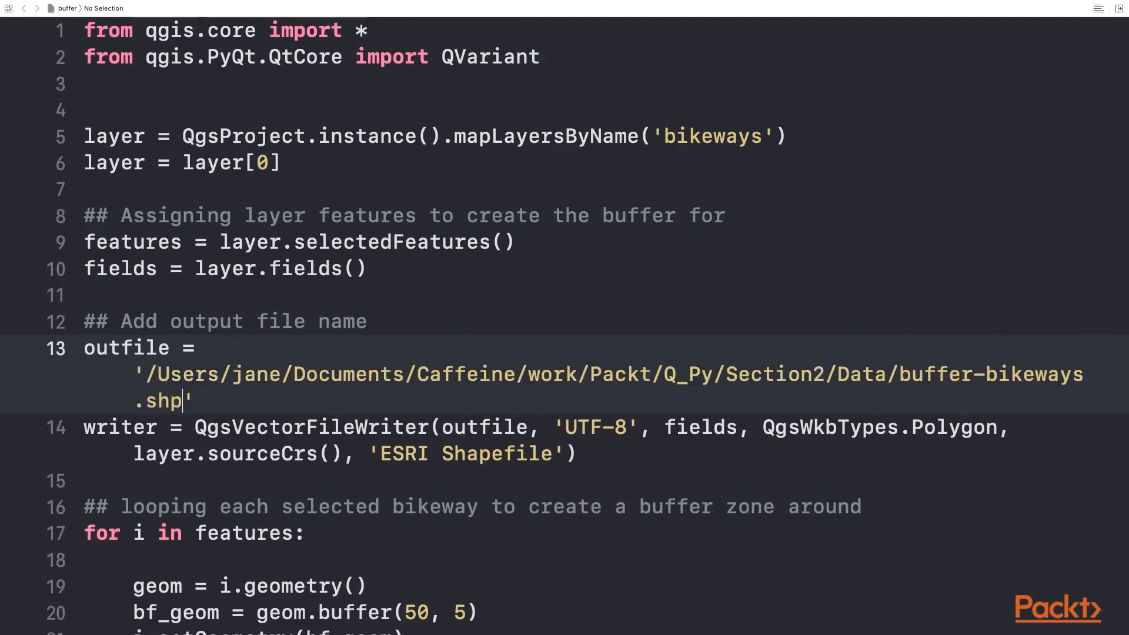
scroll("down", 3)
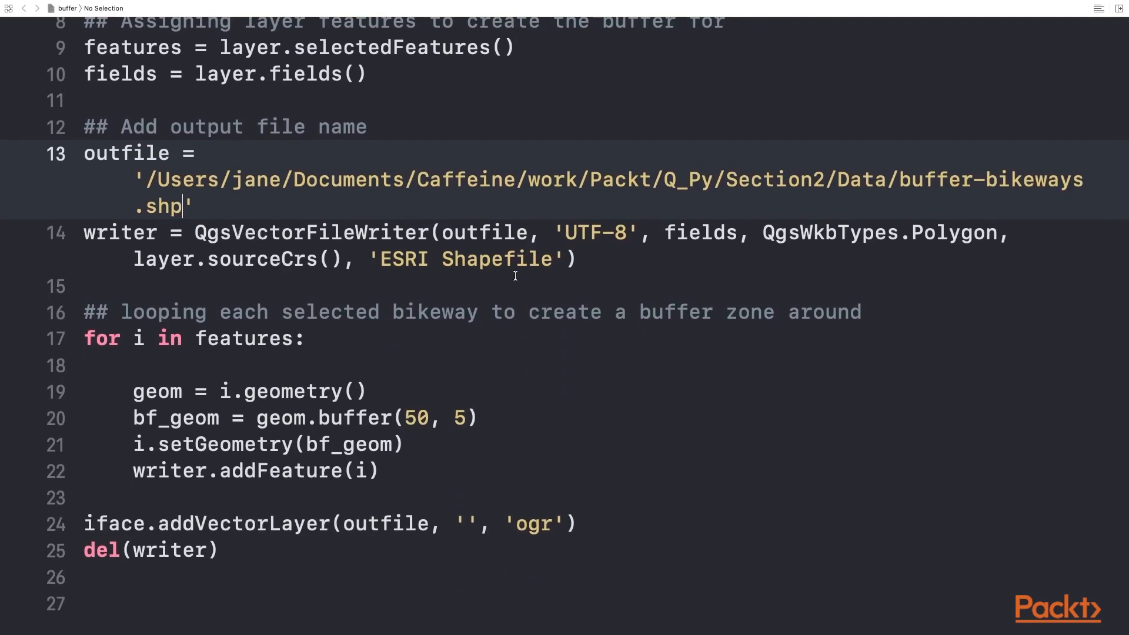
scroll("down", 3)
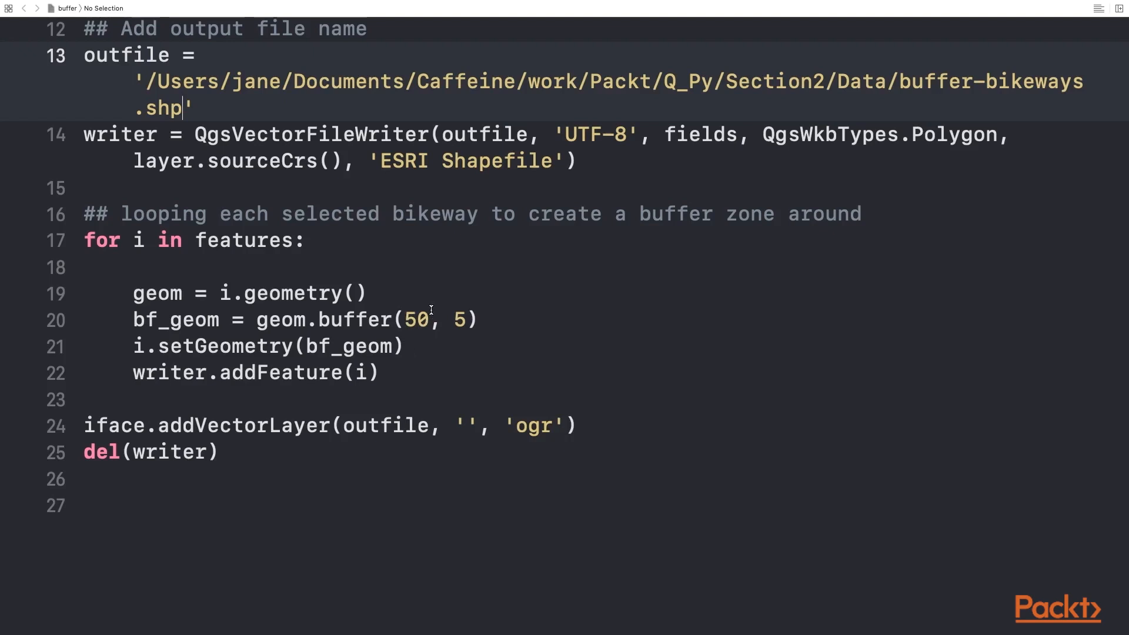
mouse_move(325, 338)
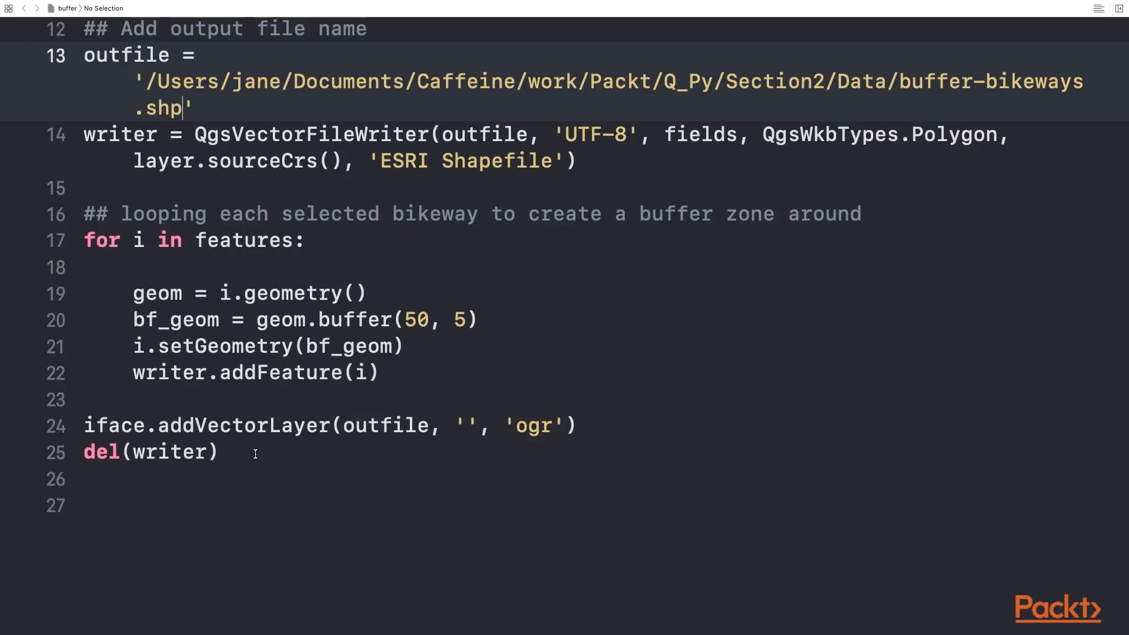
Step: Run the script to create the buffer-bikeways layer and draw bikeways lines above it
scroll("up", 3)
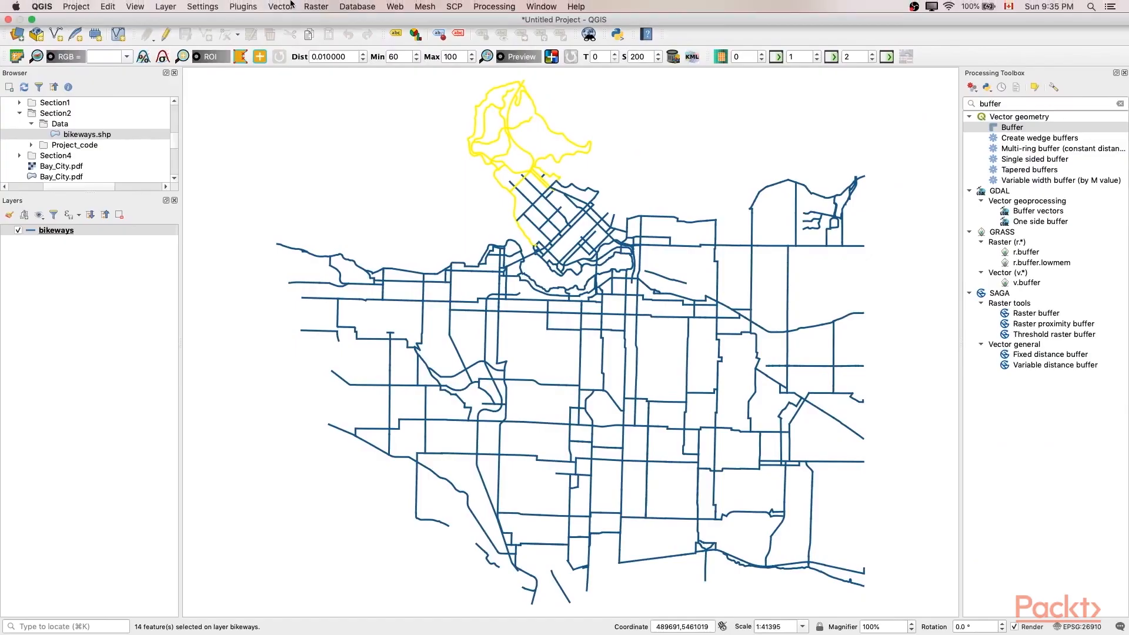
left_click(616, 35)
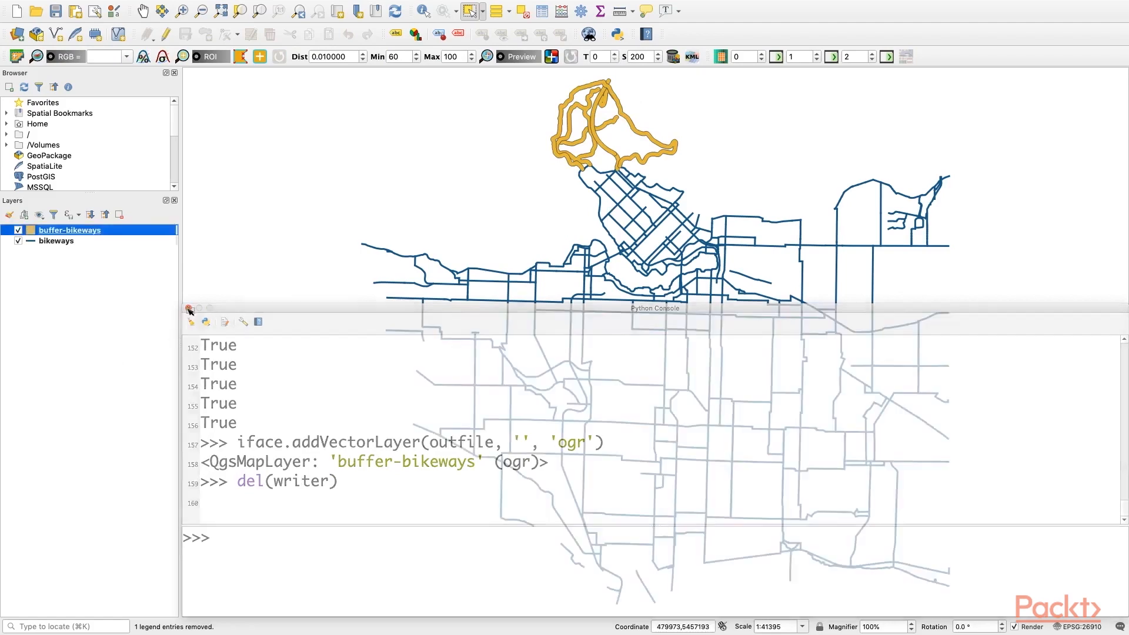
left_click(189, 308)
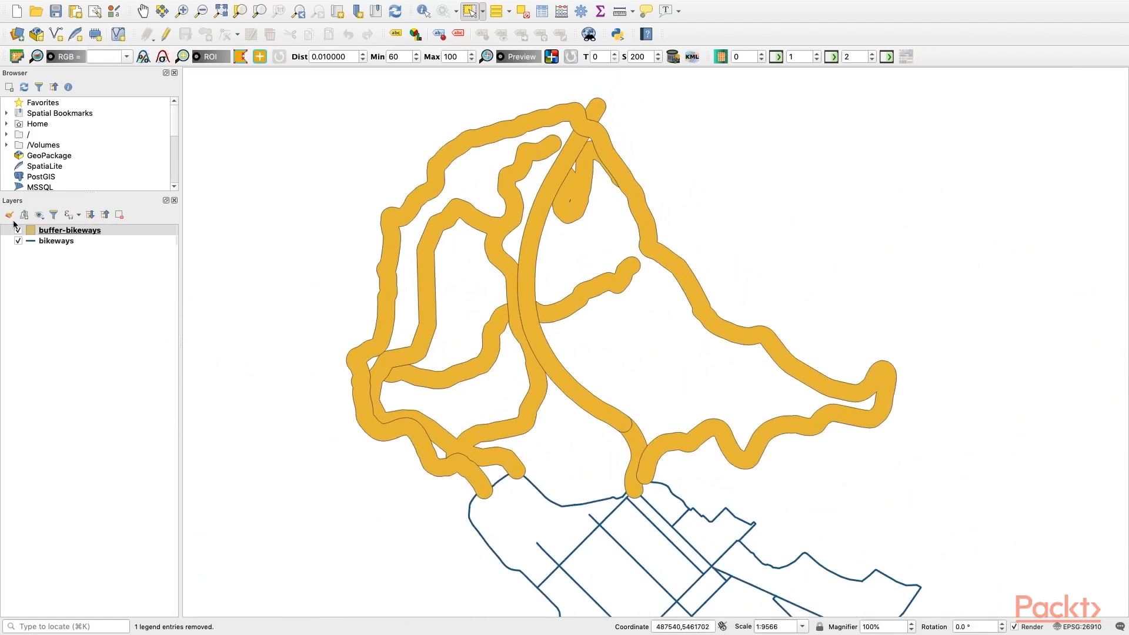
left_click(69, 230)
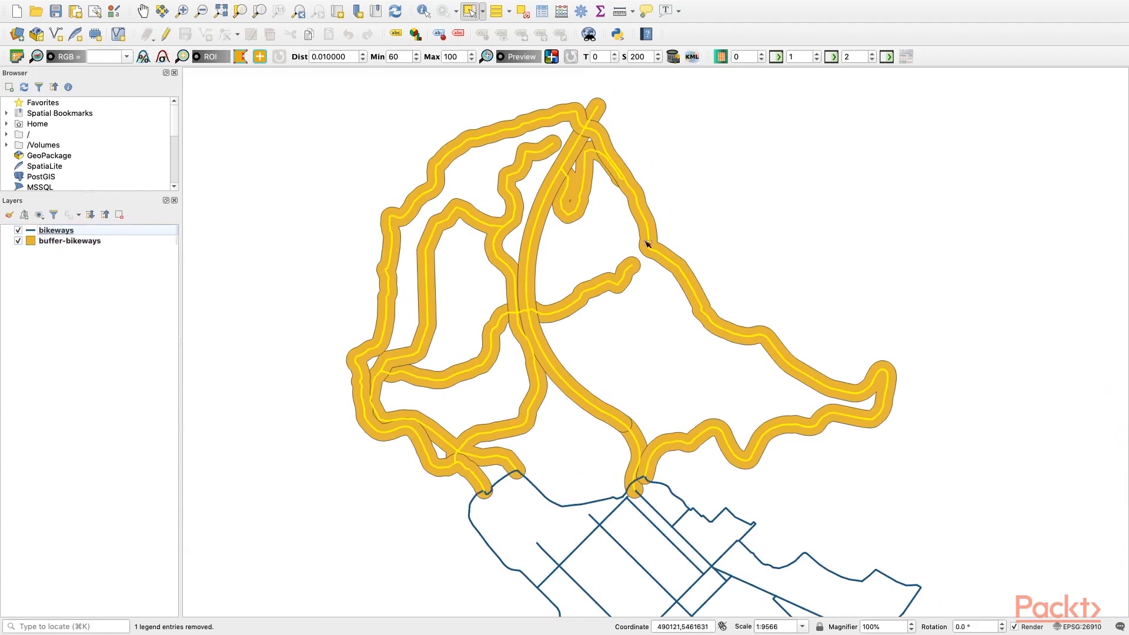
mouse_move(477, 512)
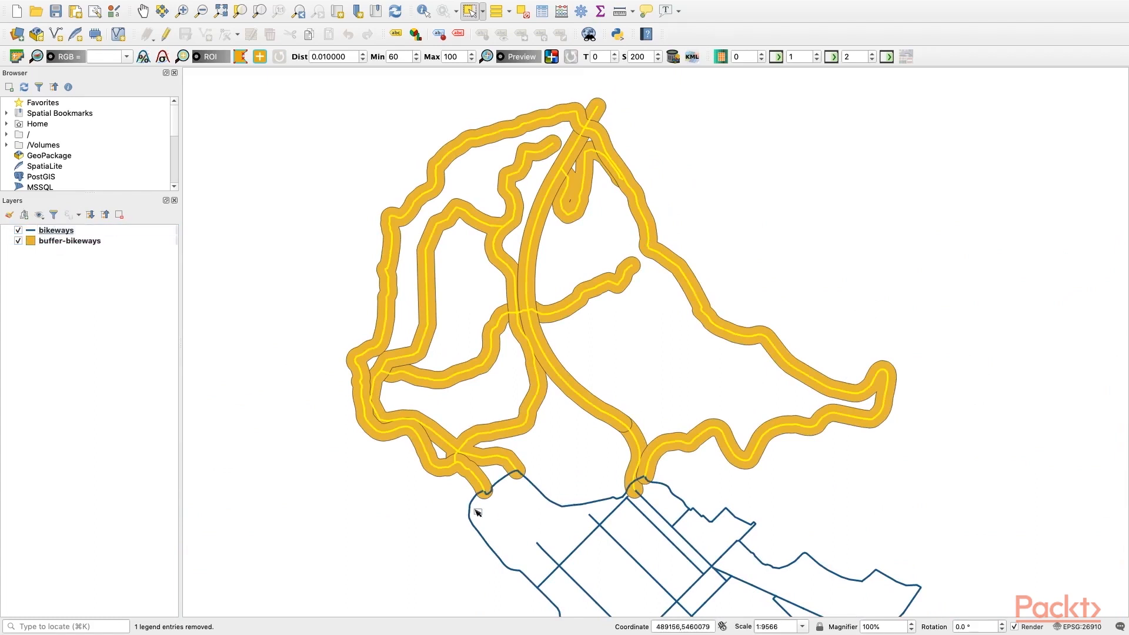
mouse_move(670, 422)
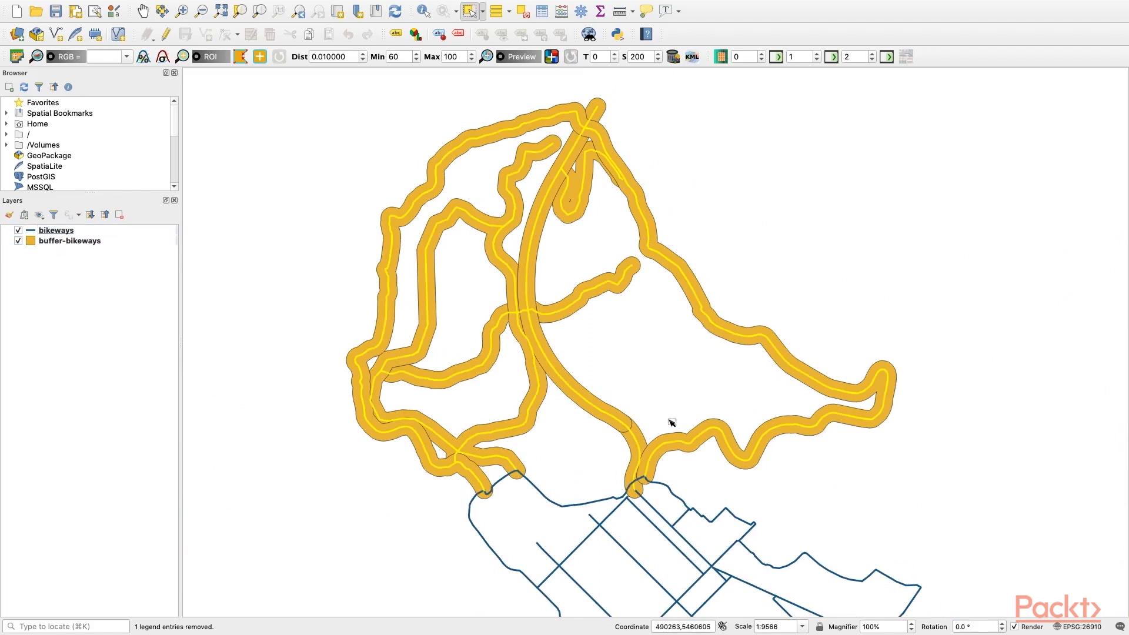